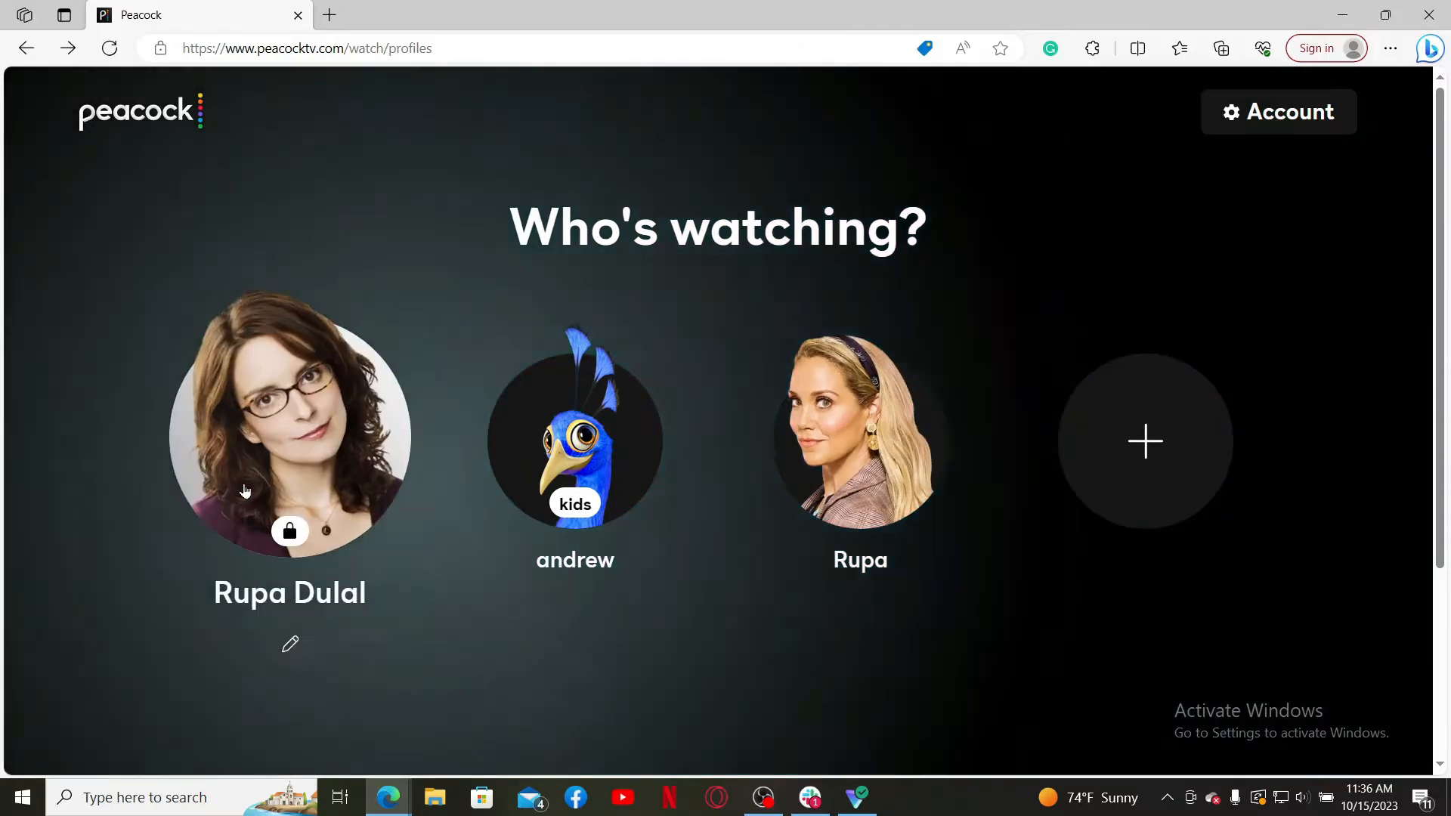
left_click(922, 49)
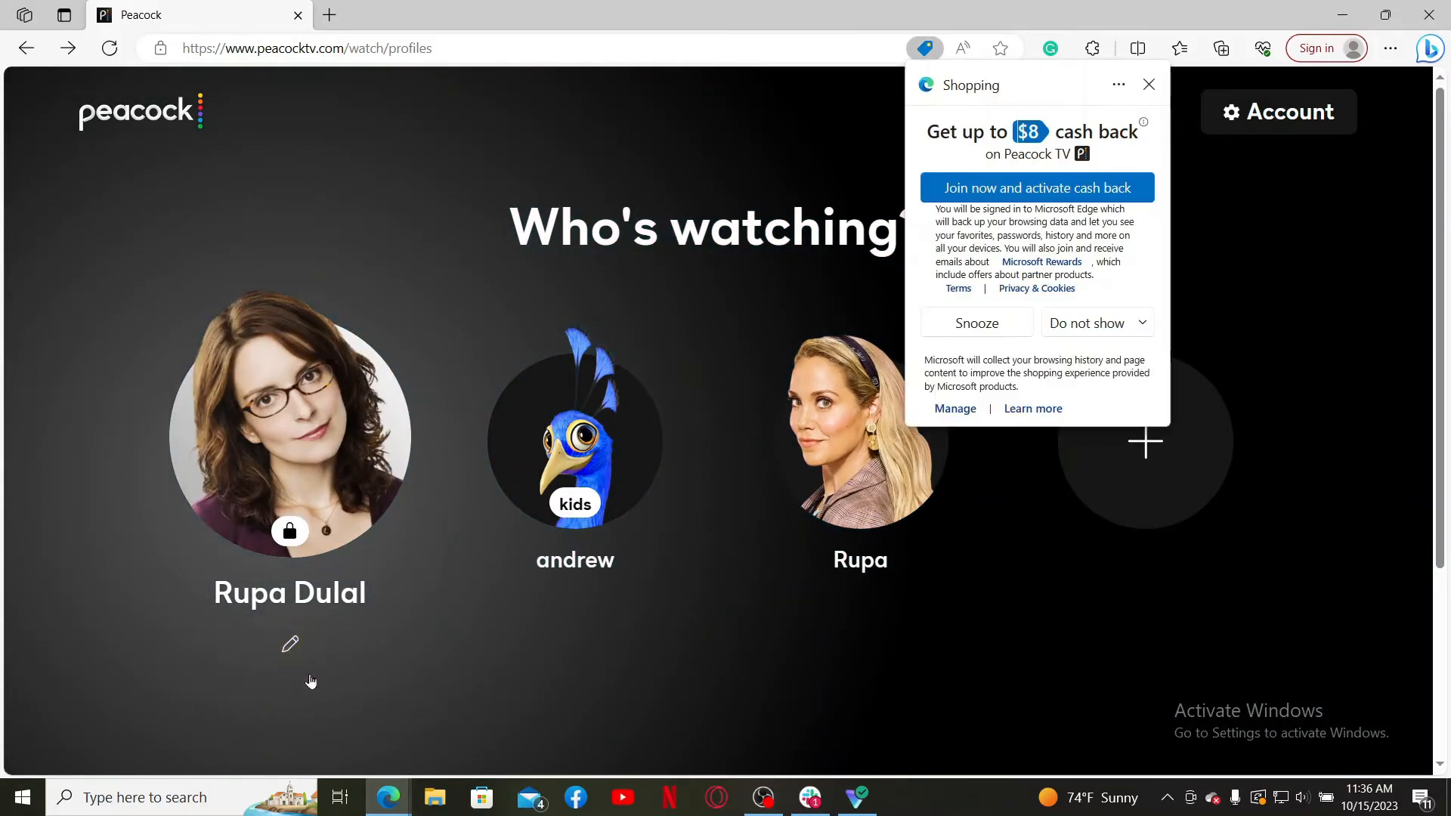
left_click(290, 644)
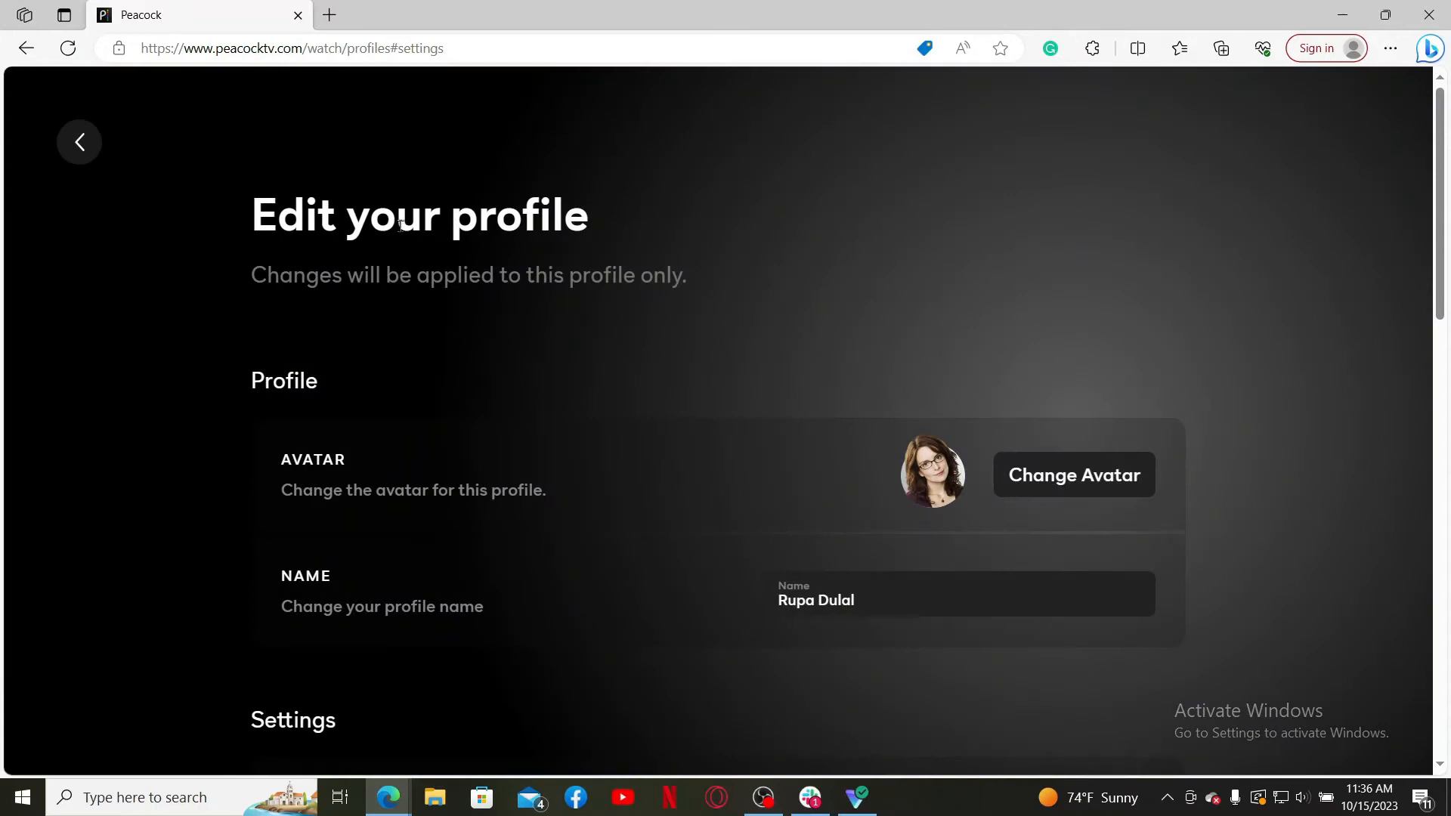
scroll("down", 3)
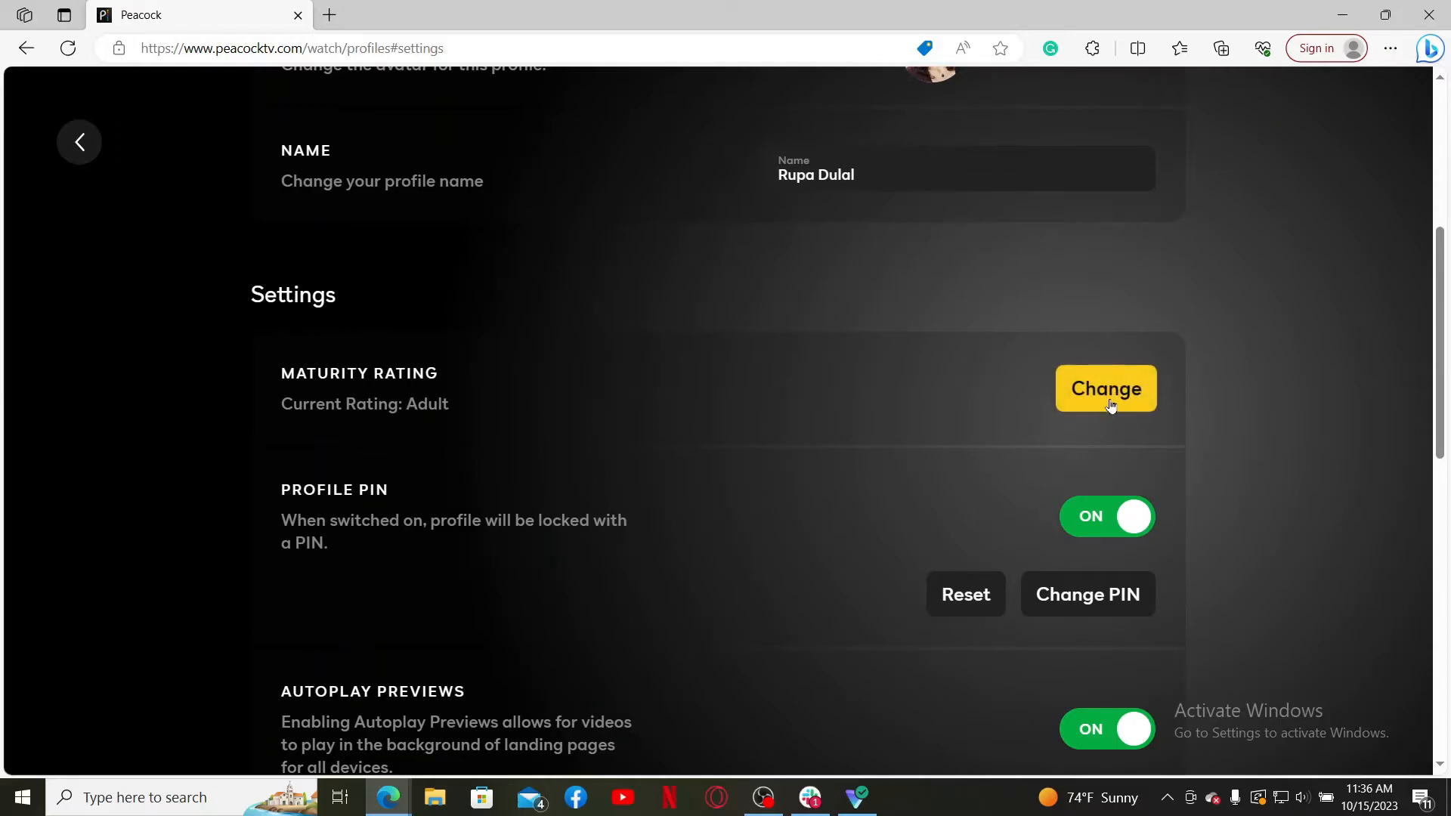
left_click(1105, 389)
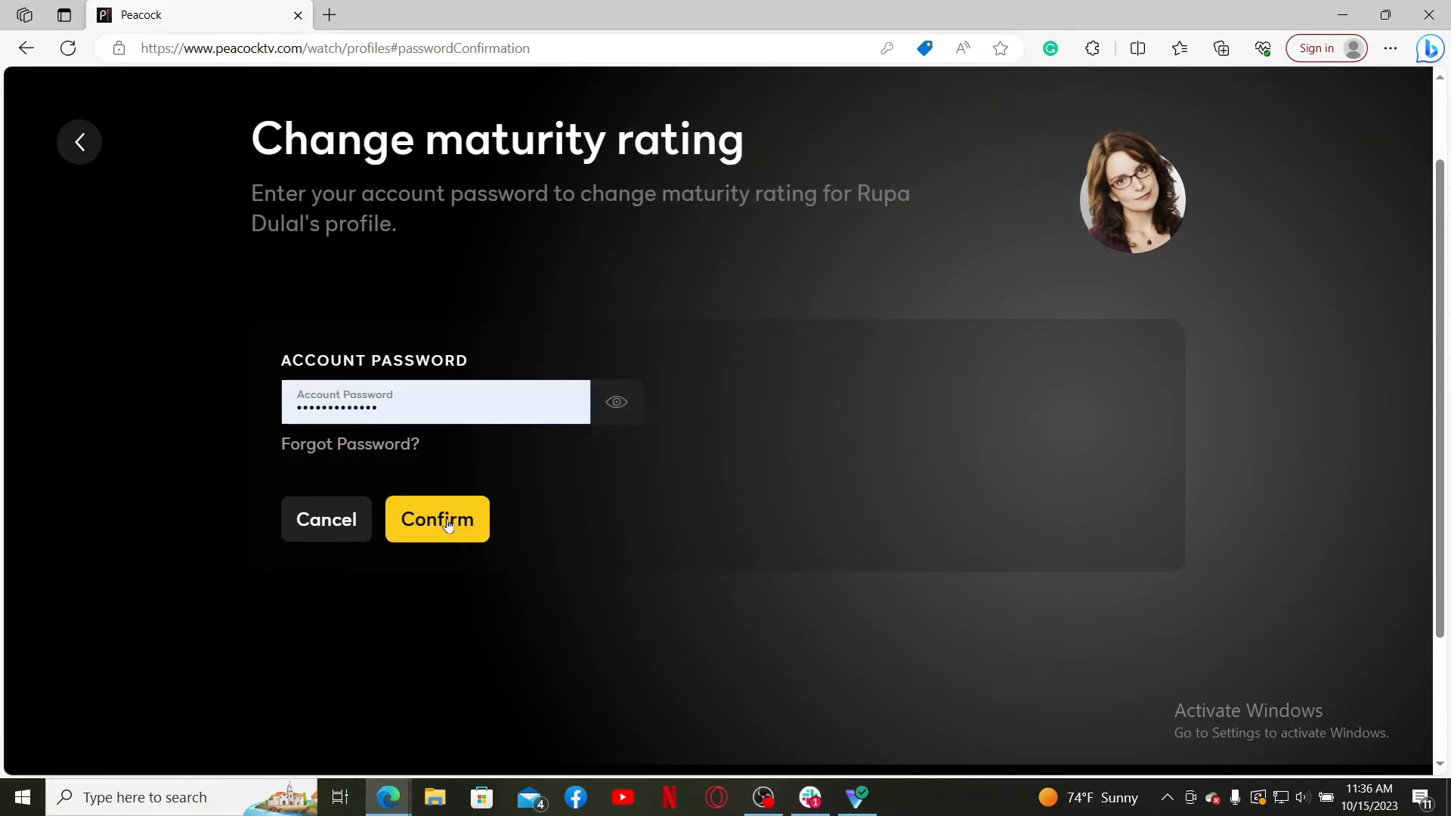
- Confirm the entered account password to unlock the maturity rating change
left_click(437, 519)
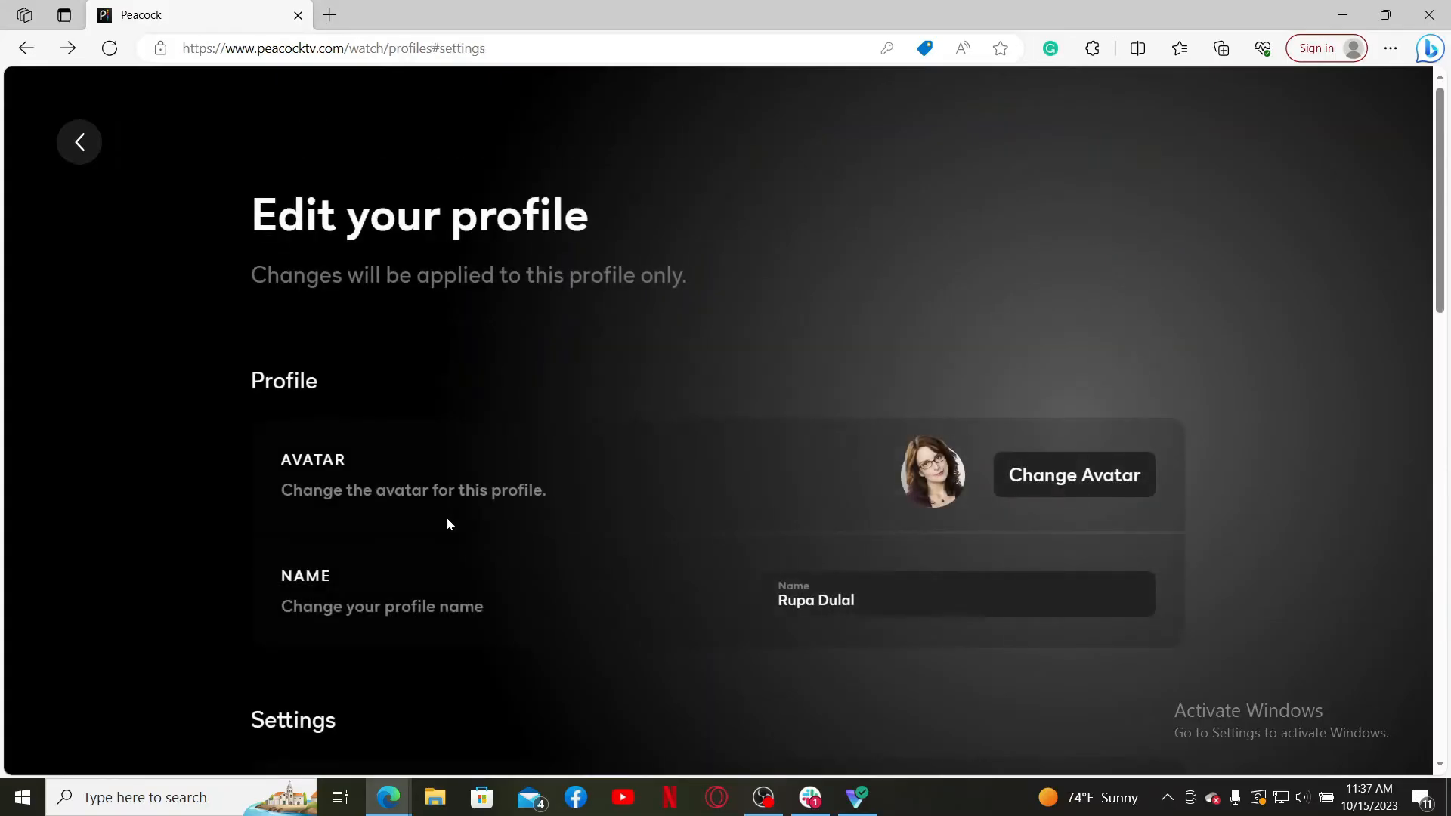
scroll("down", 3)
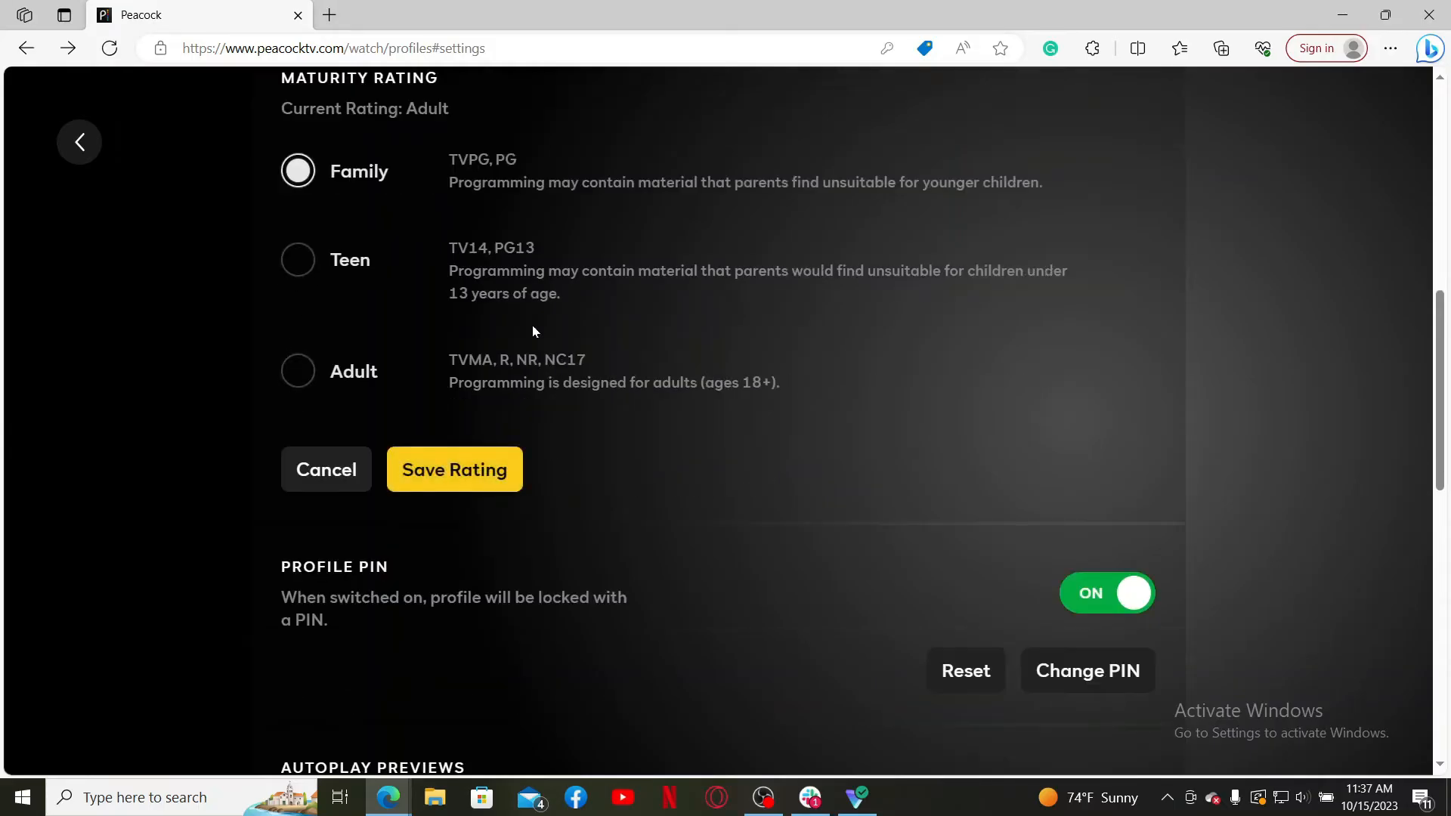
scroll("up", 3)
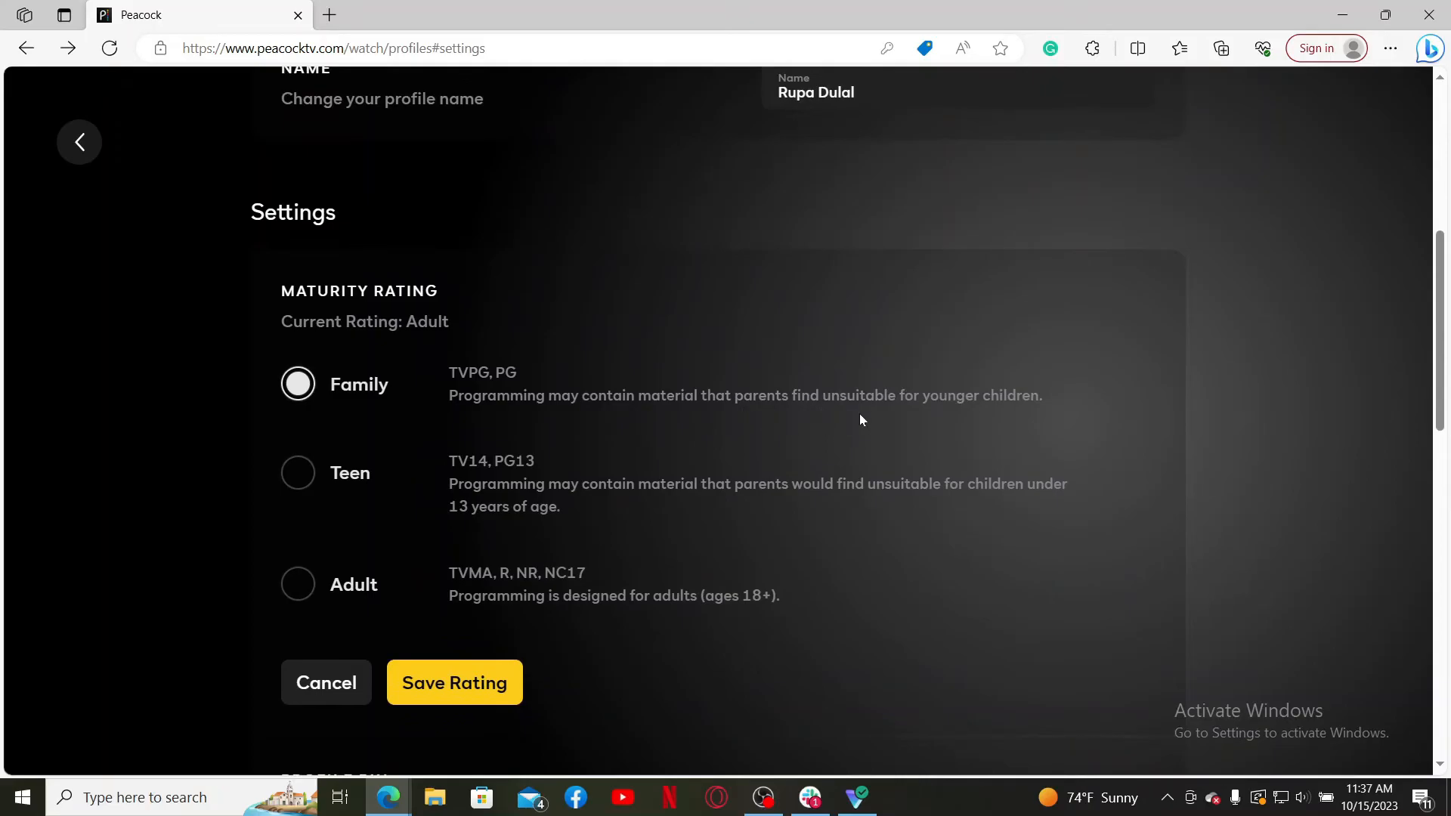
mouse_move(969, 410)
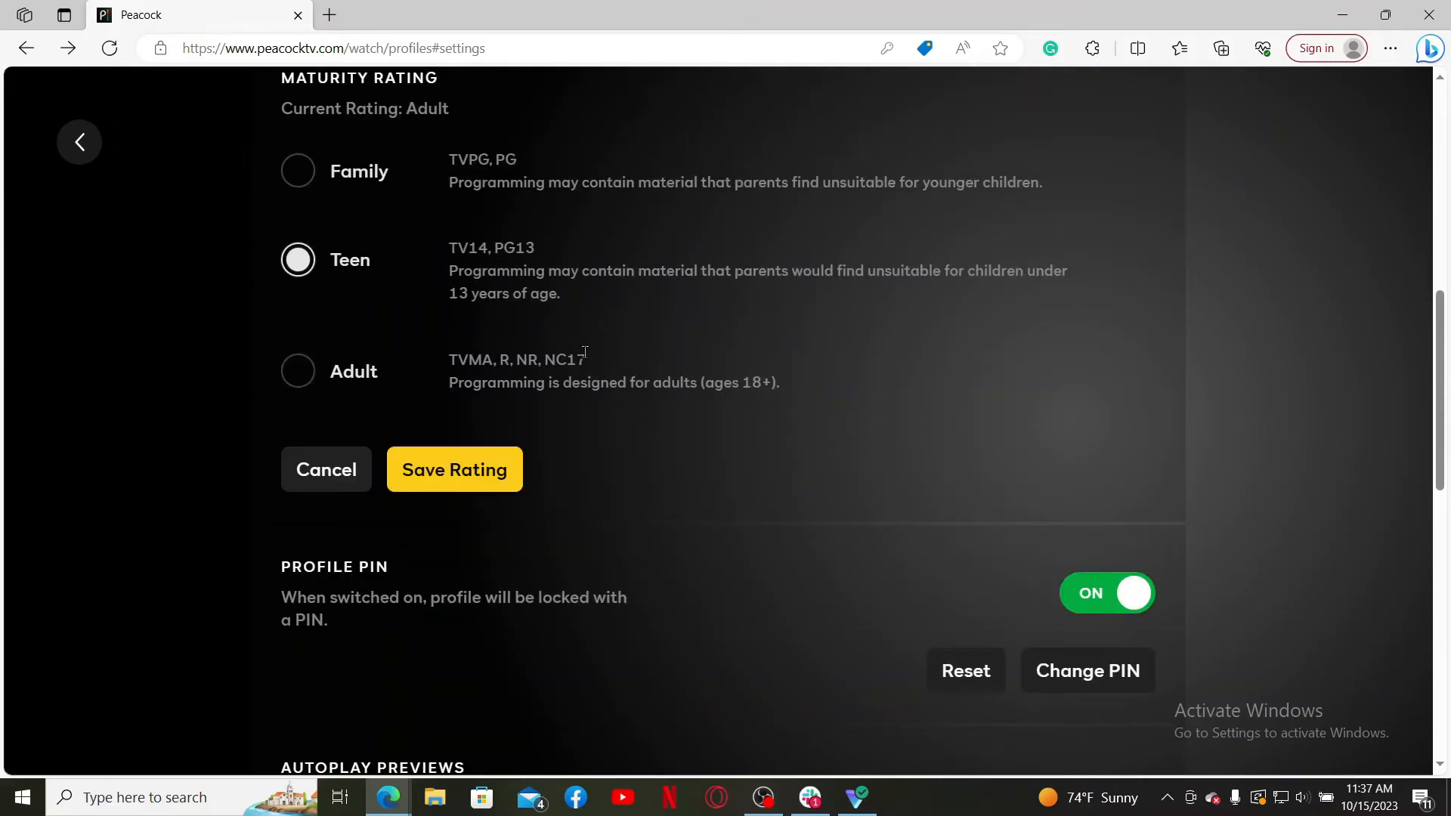
scroll("up", 3)
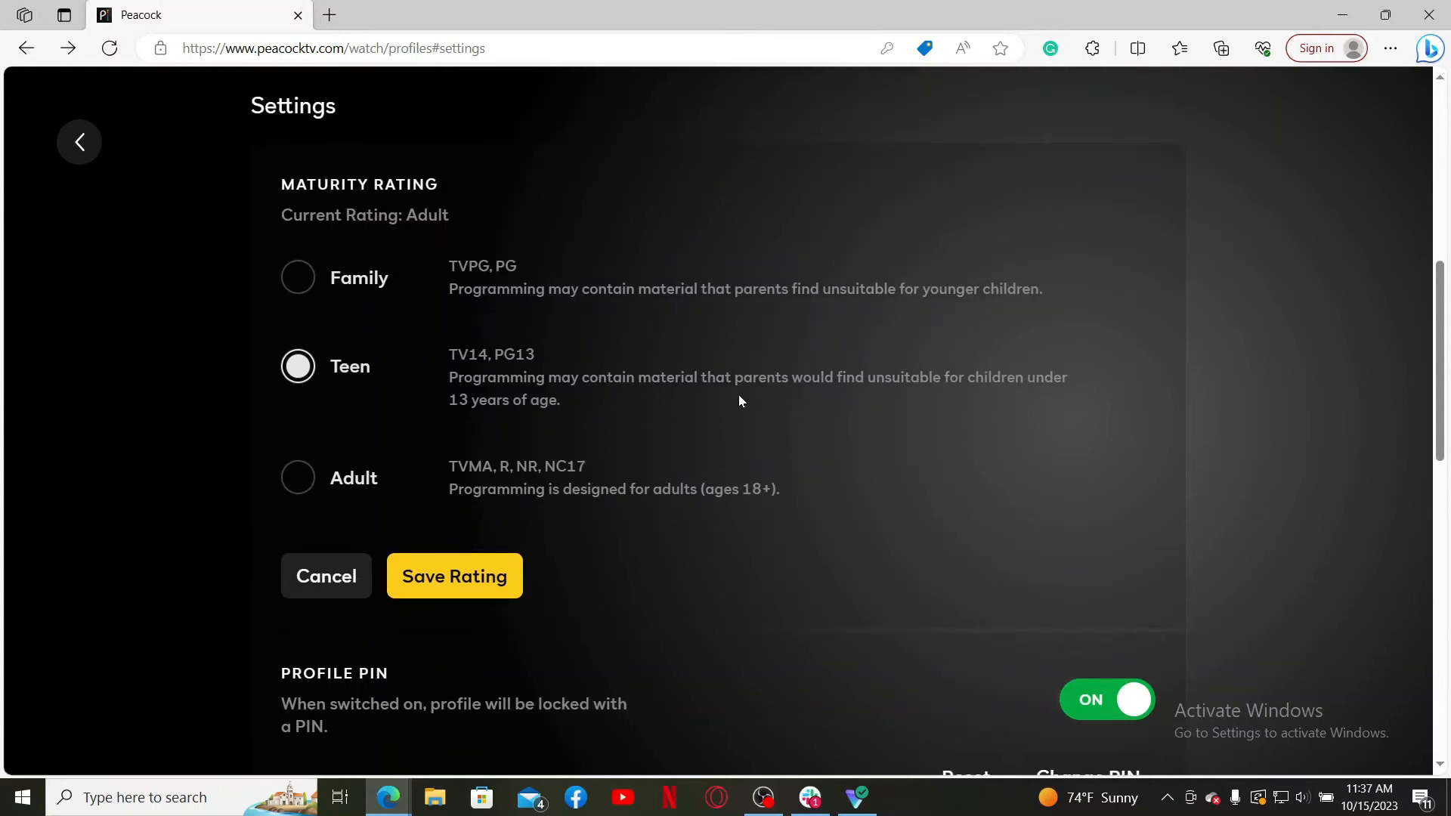
mouse_move(1034, 403)
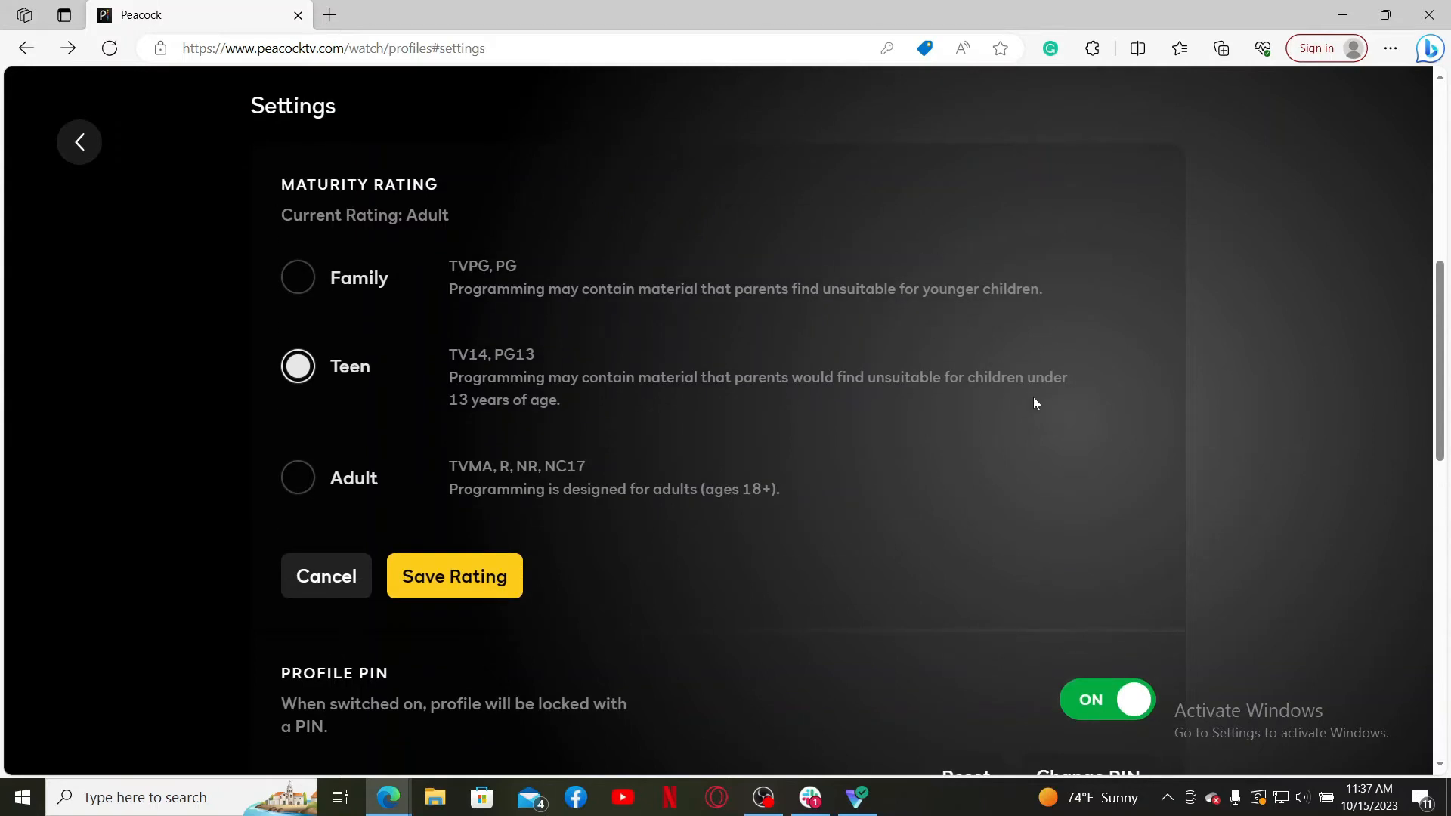
mouse_move(508, 424)
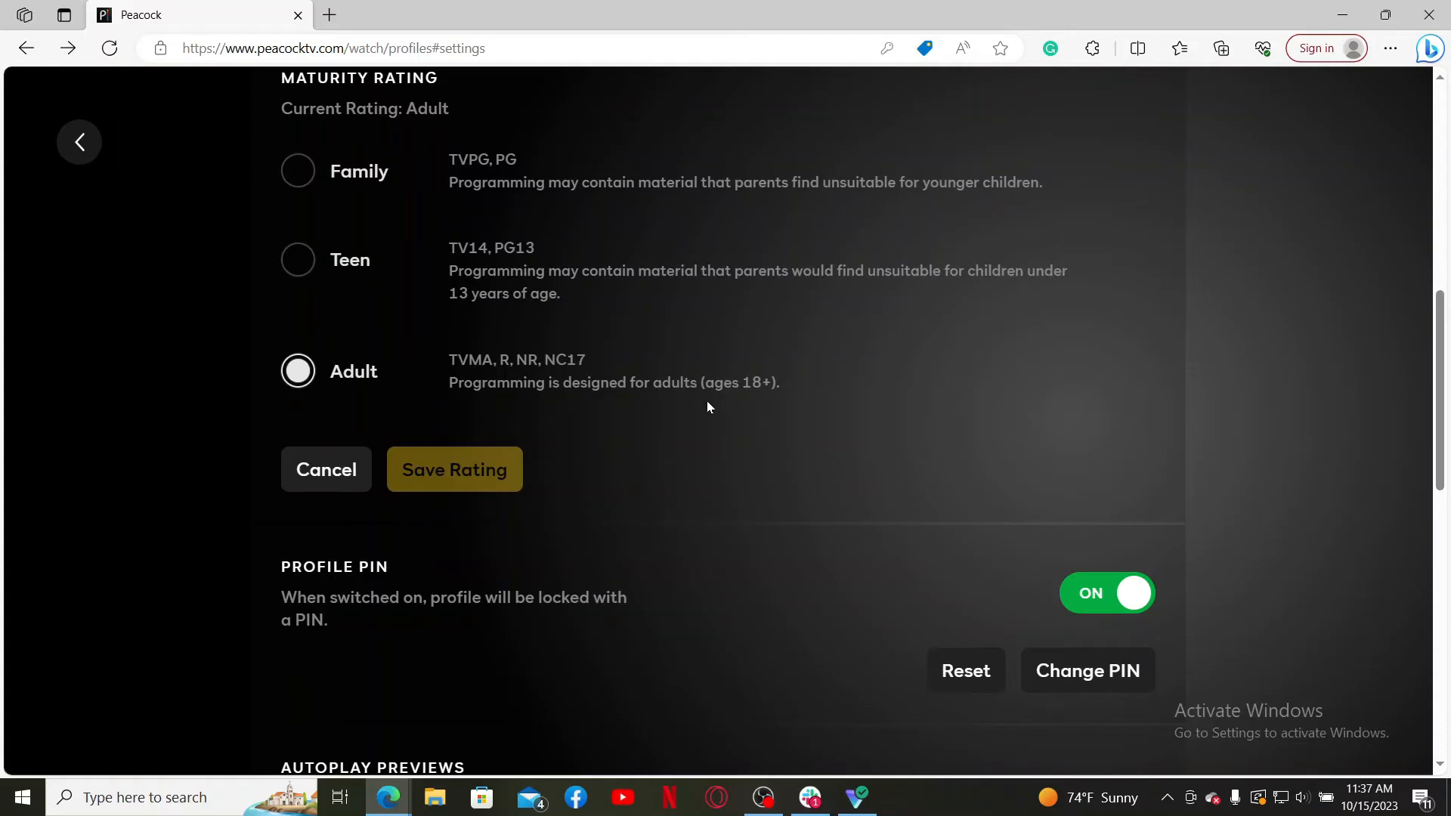
mouse_move(721, 378)
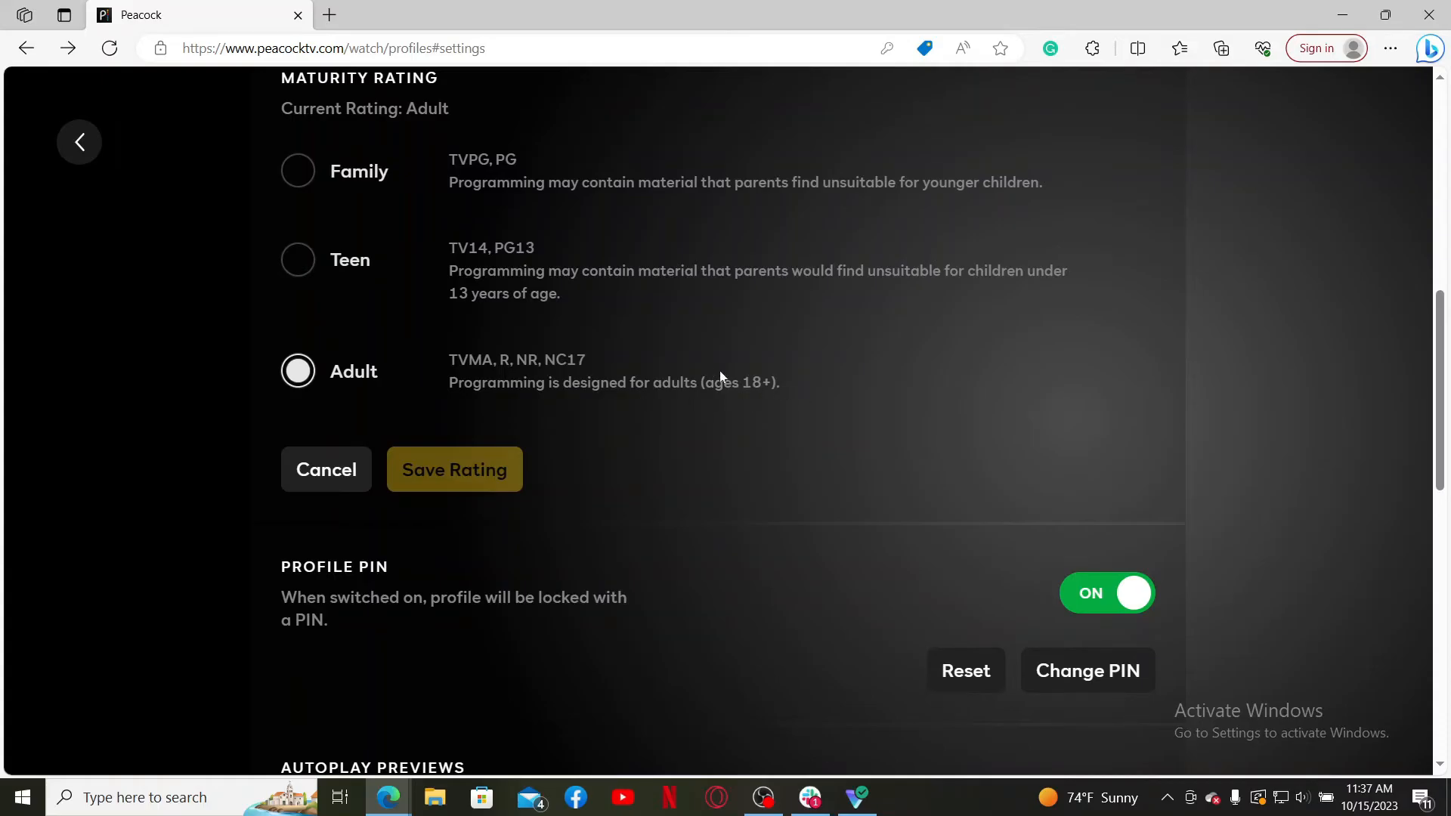
scroll("up", 3)
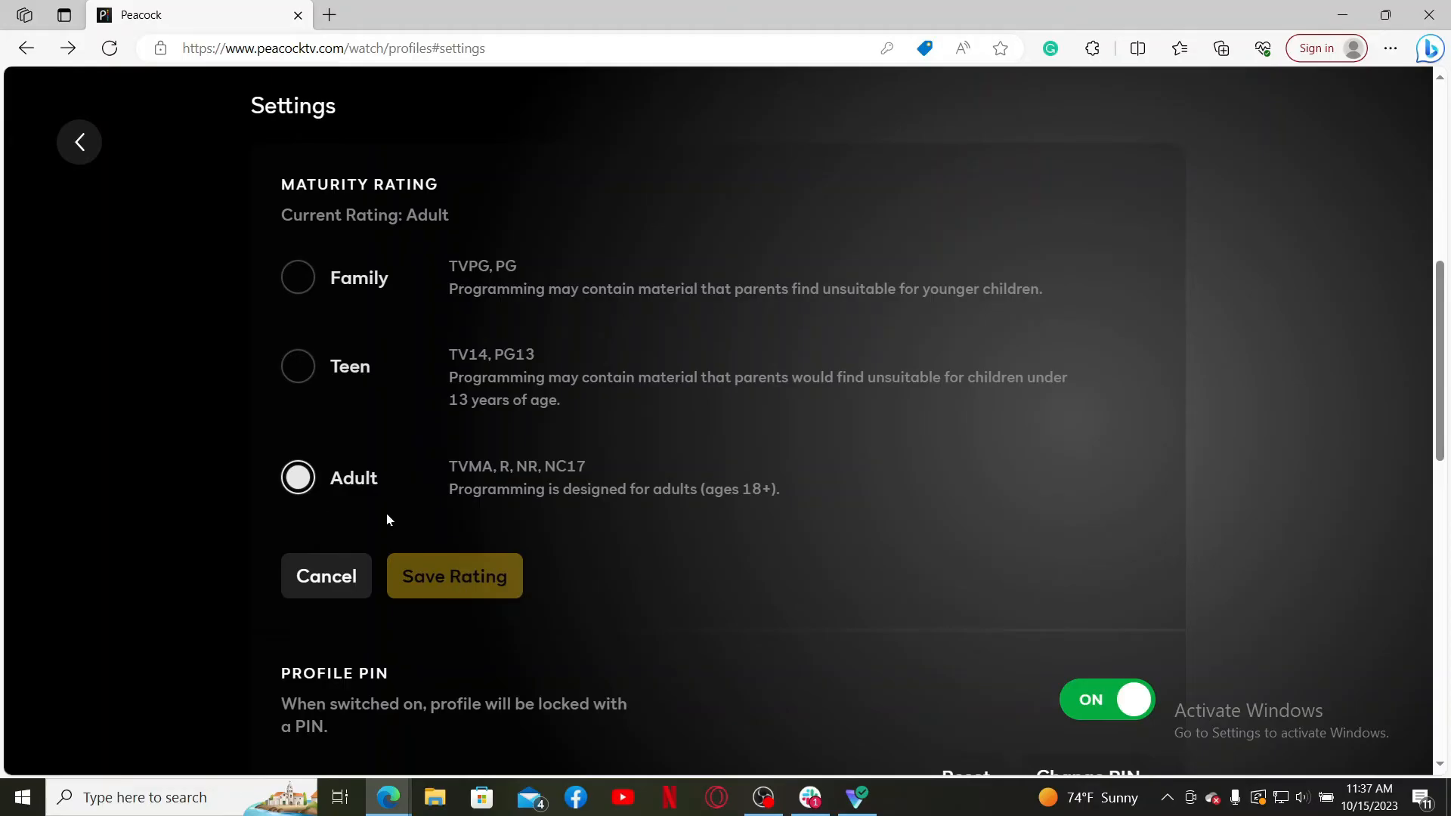
left_click(455, 575)
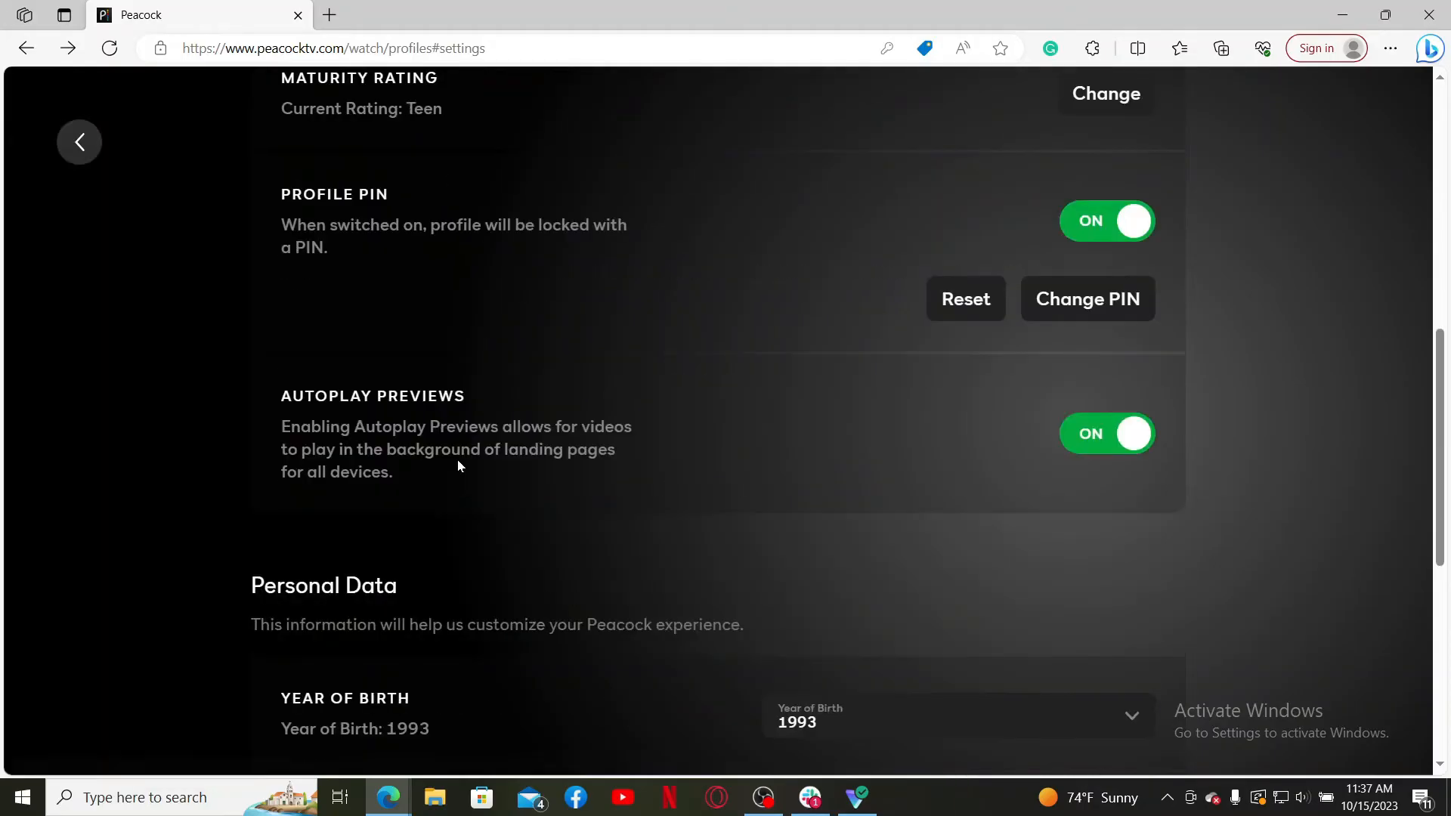
mouse_move(818, 436)
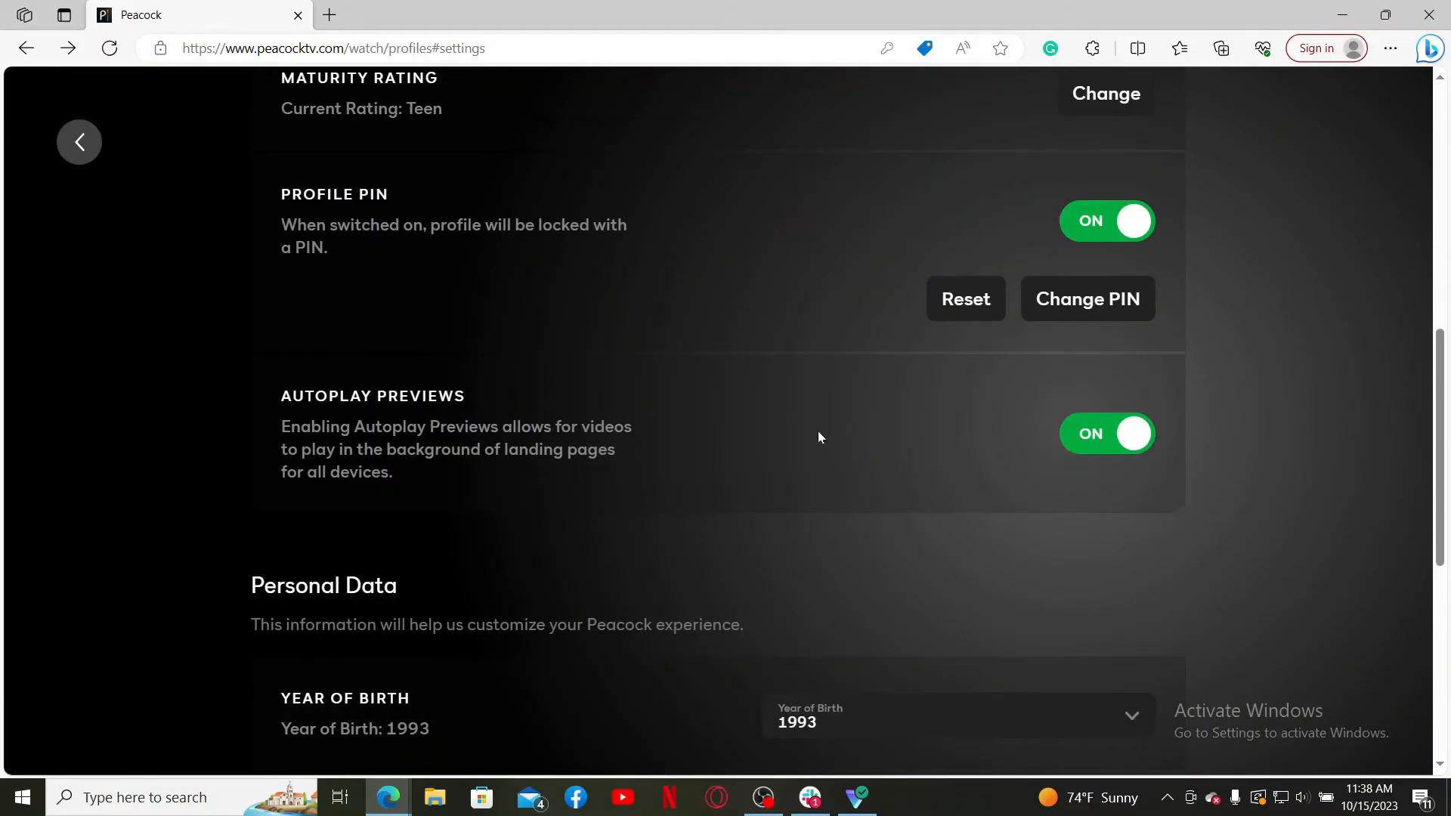
- Minimize the browser window so the desktop shows
scroll("up", 3)
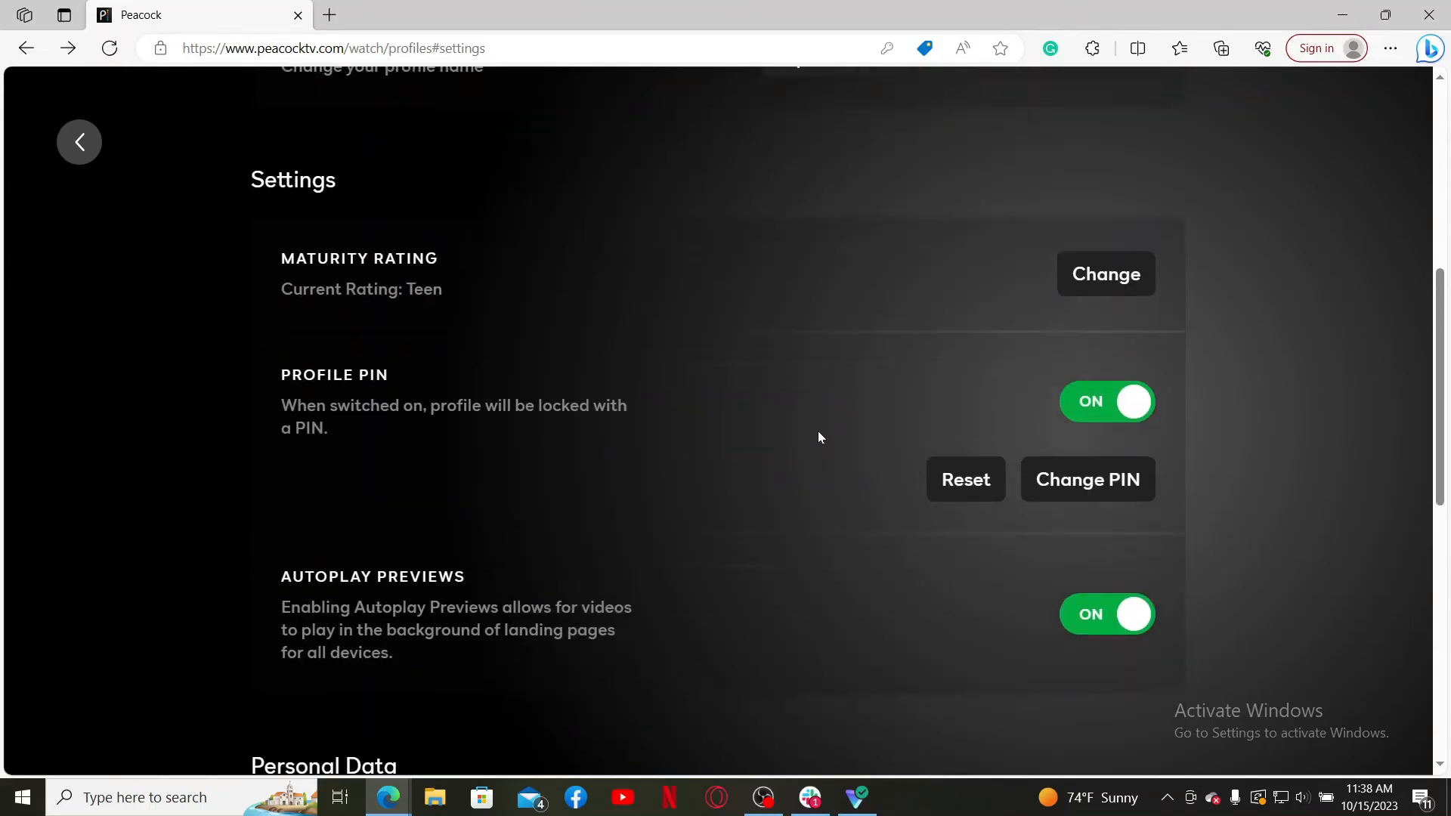
left_click(1341, 15)
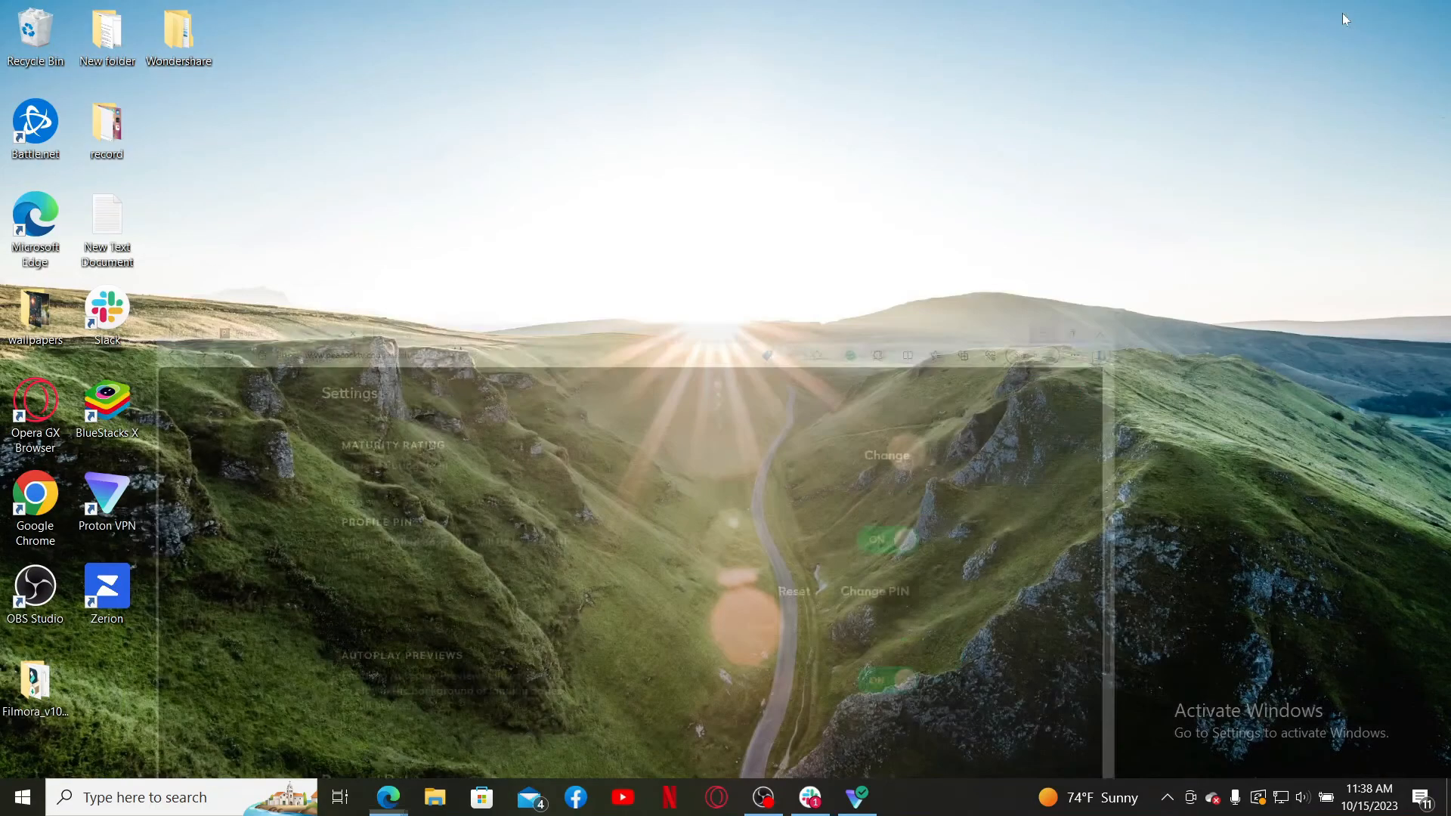